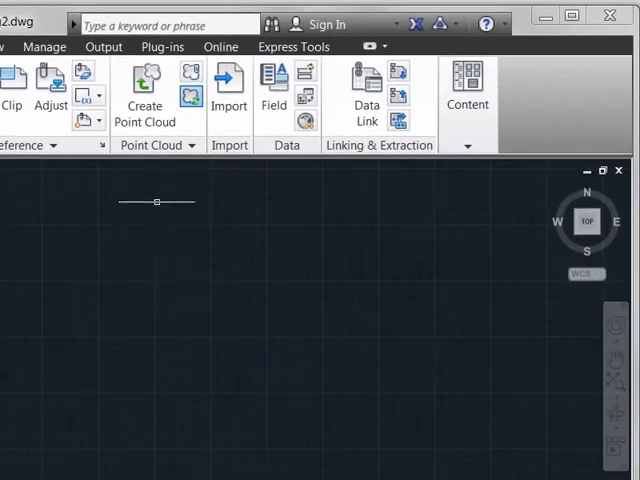
mouse_move(145, 90)
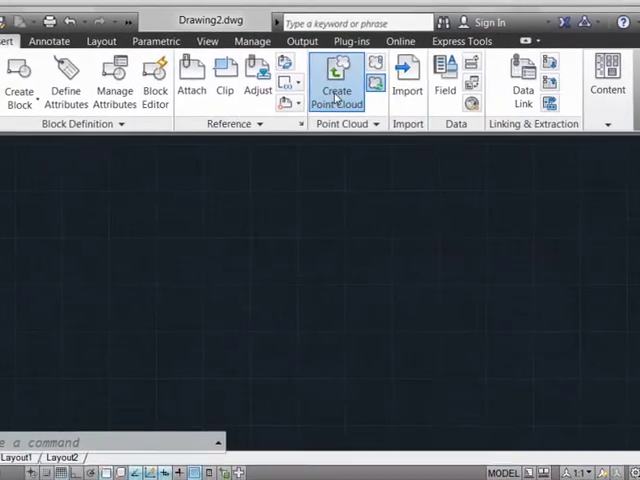
Start Create Point Cloud, keep the Faro FLS file type, and pick Convenience Store 1 of 3.fls
left_click(336, 82)
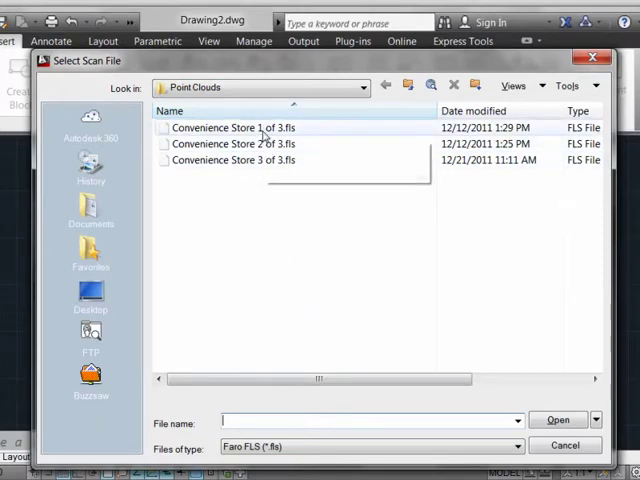
mouse_move(260, 160)
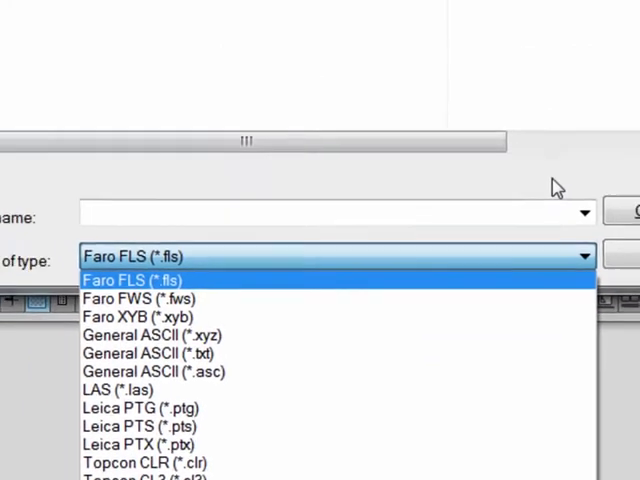
left_click(120, 280)
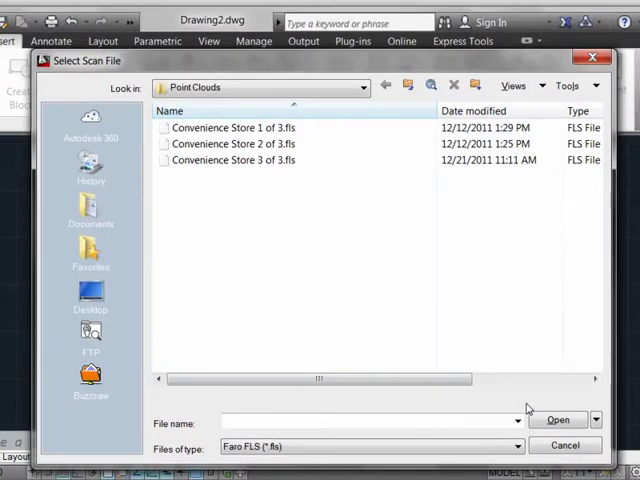
left_click(235, 127)
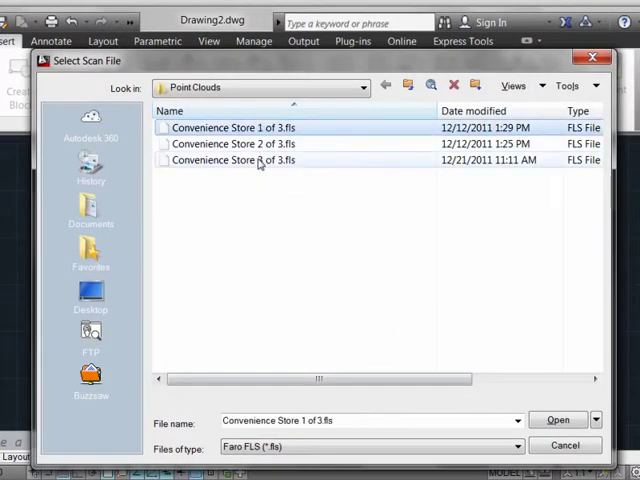
Shift-select Convenience Store 3 of 3.fls so all three scans become source data
left_click(234, 161)
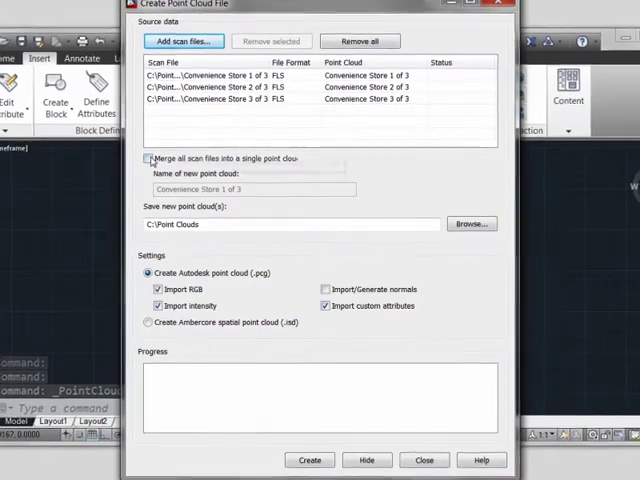
Enable 'Merge all scan files into a single point cloud' for the three scans
left_click(145, 159)
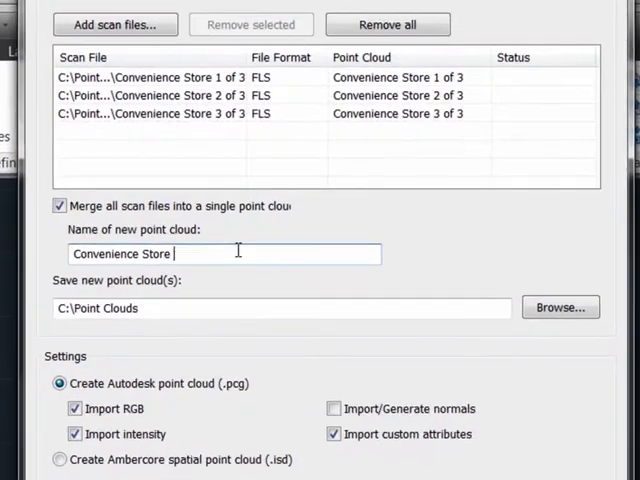
mouse_move(157, 308)
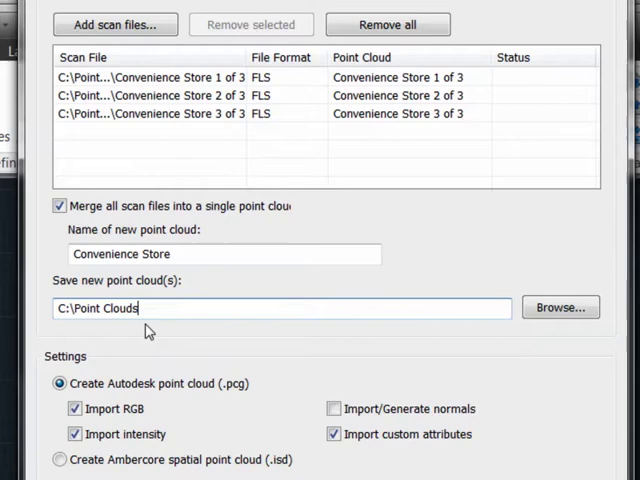
mouse_move(165, 351)
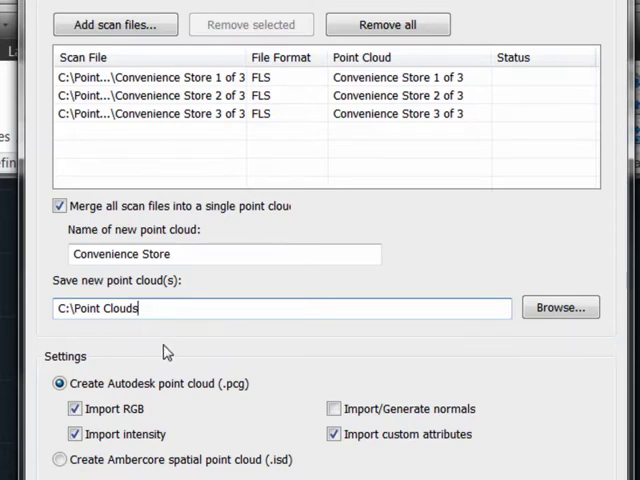
mouse_move(257, 400)
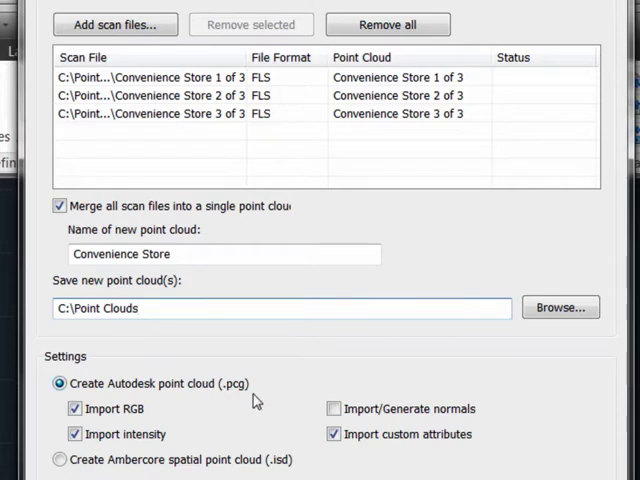
mouse_move(152, 426)
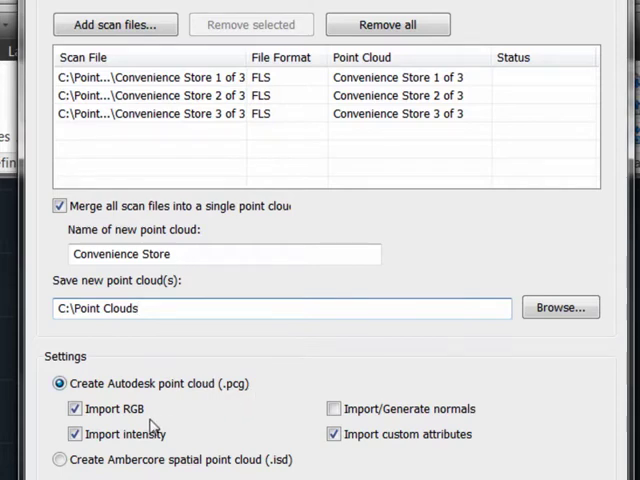
mouse_move(135, 434)
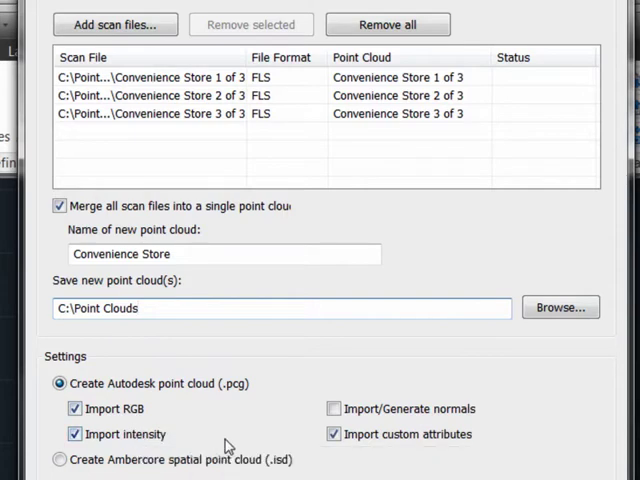
mouse_move(420, 467)
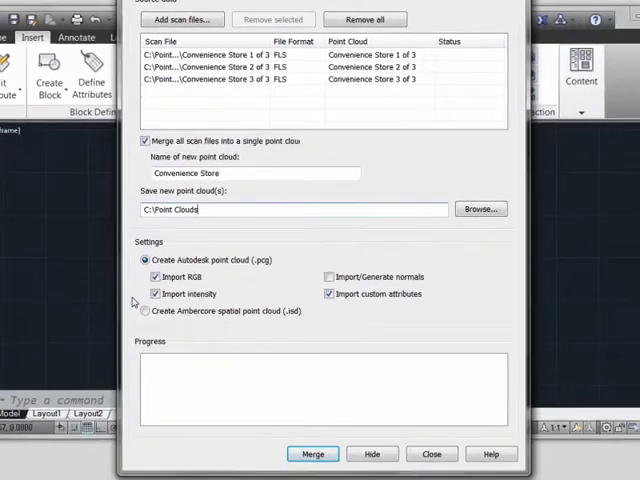
Launch the merge of the three Convenience Store scans from the Create Point Cloud File dialog
left_click(312, 454)
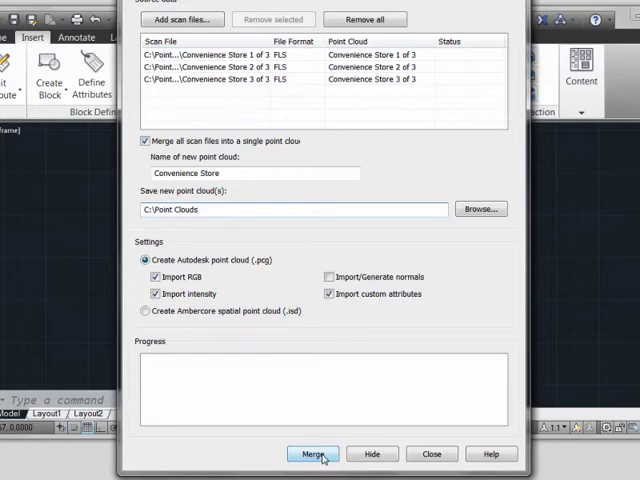
left_click(311, 453)
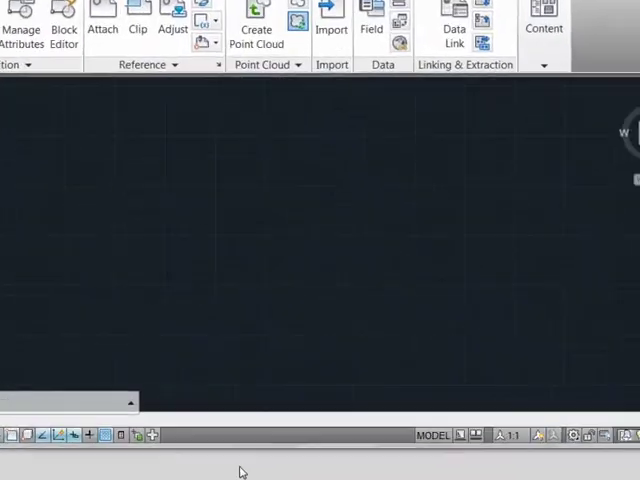
Check the Point Cloud notice that Convenience Store is being created in the background
left_click(256, 20)
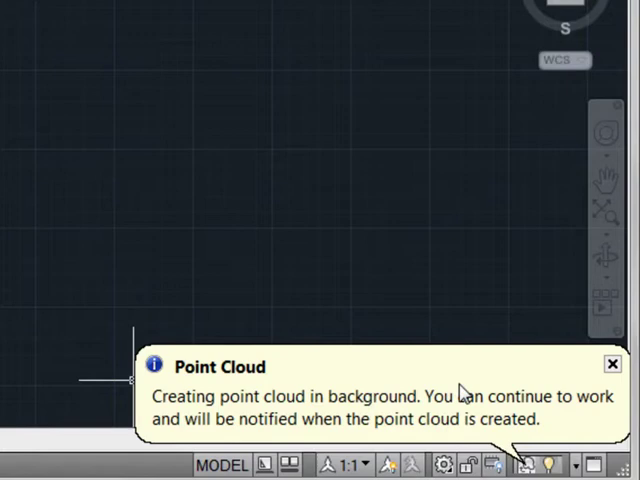
mouse_move(458, 418)
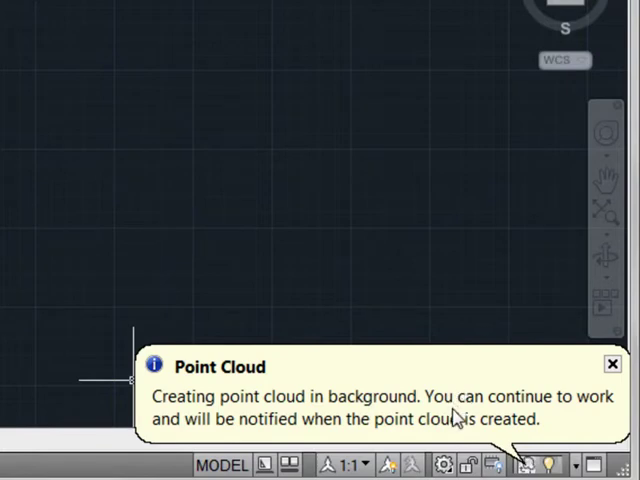